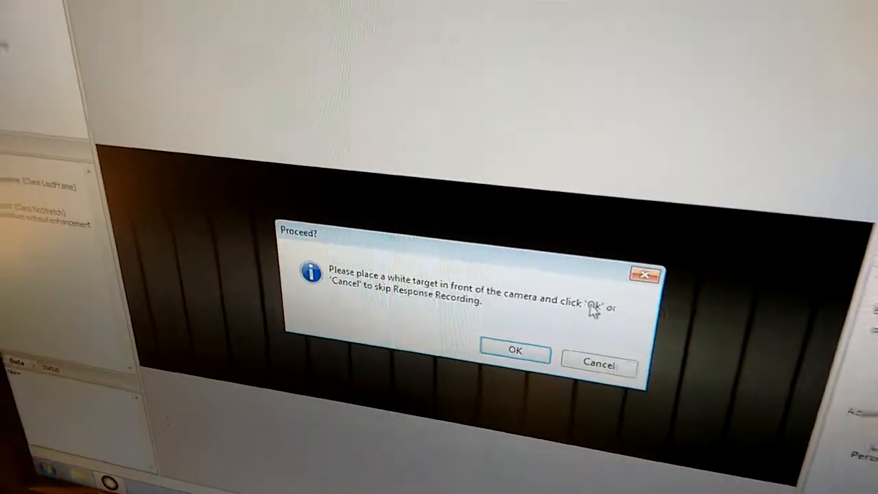
# Accept the 'Proceed?' prompt to record the white-target reference response.
pyautogui.click(514, 350)
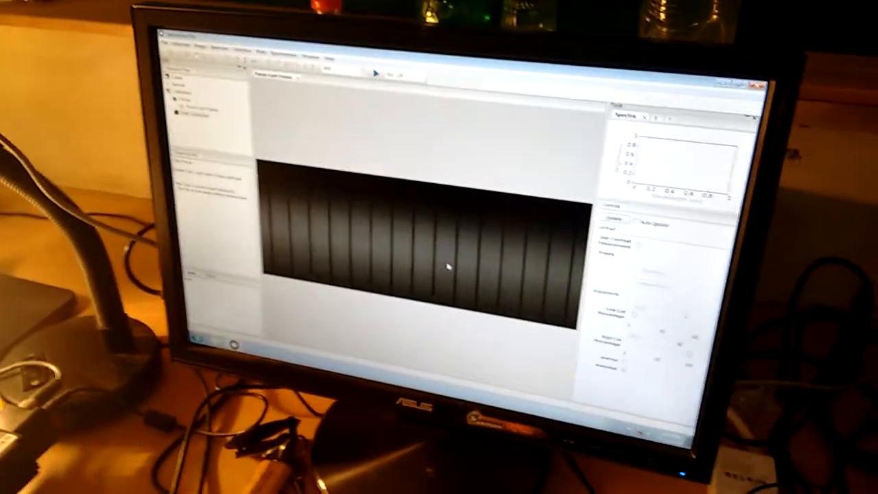